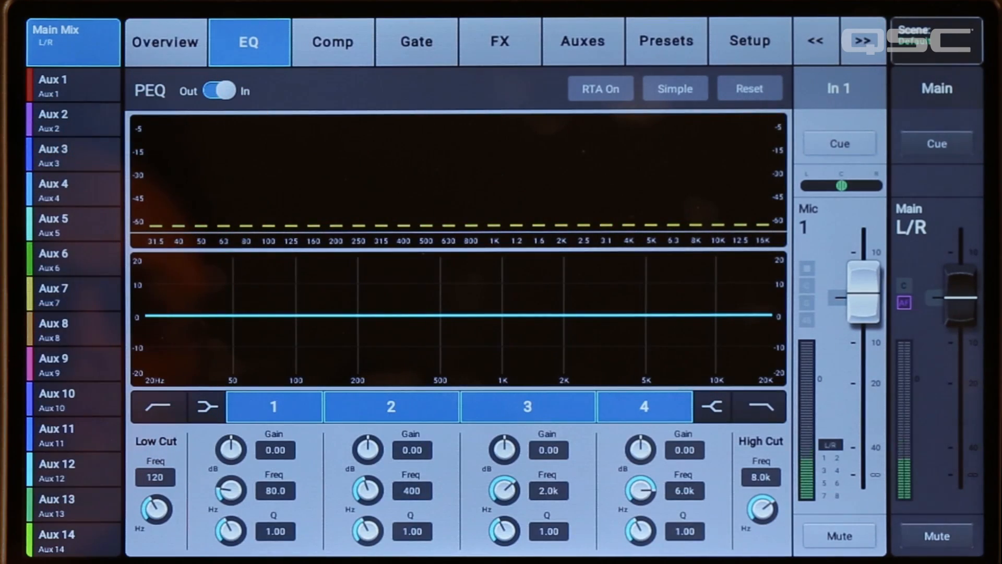
- Turn on the EQ's RTA spectrum display and return to the input 9–16 faders
click(599, 88)
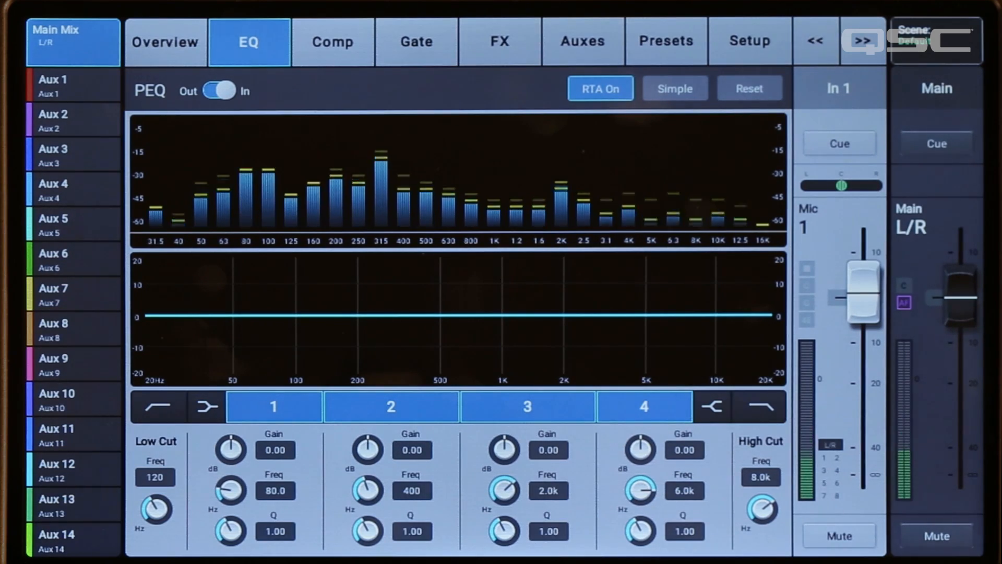
click(949, 100)
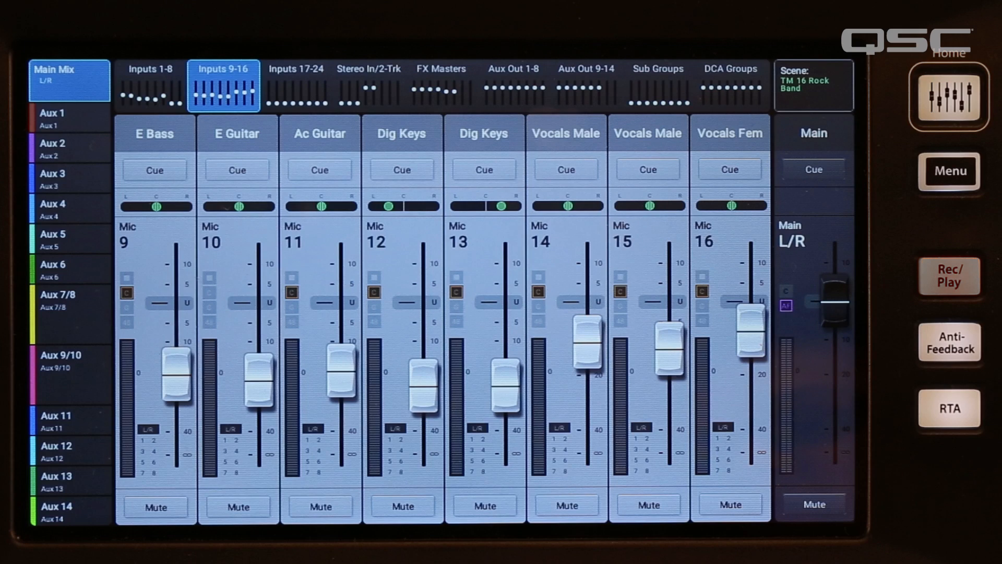
- Set the output RTA source to Aux 1, then Follow Cue, and return to the faders
click(949, 407)
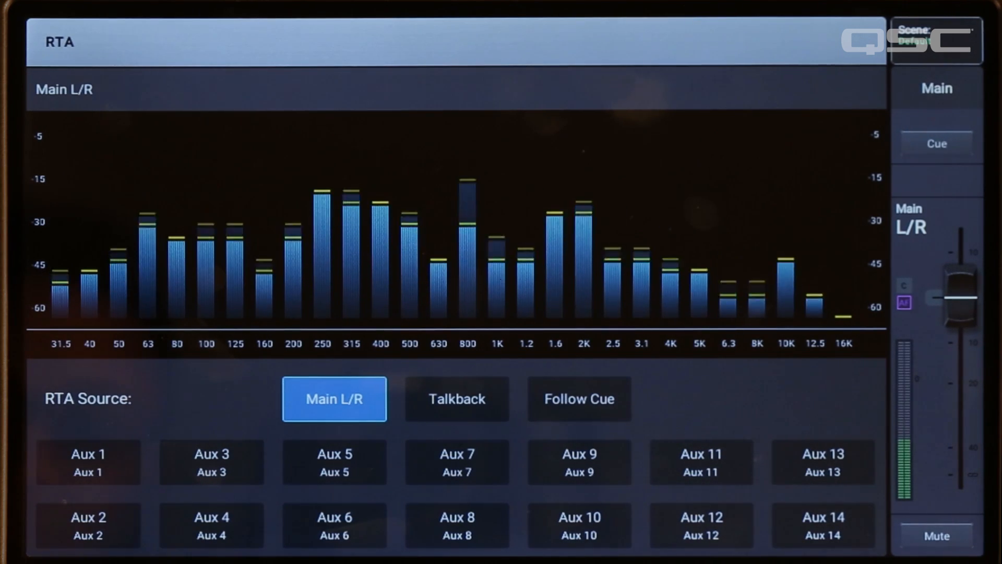
click(88, 462)
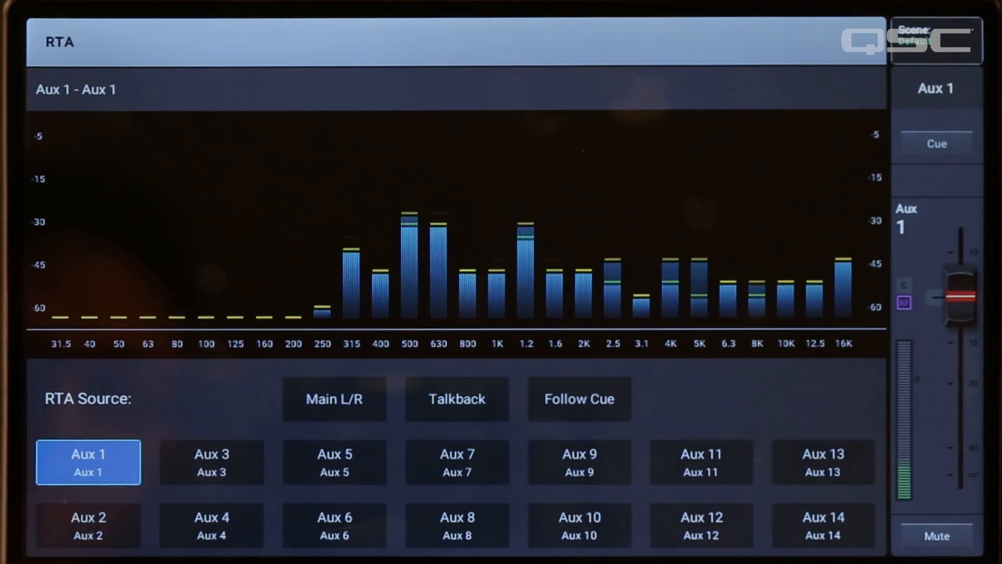
click(578, 399)
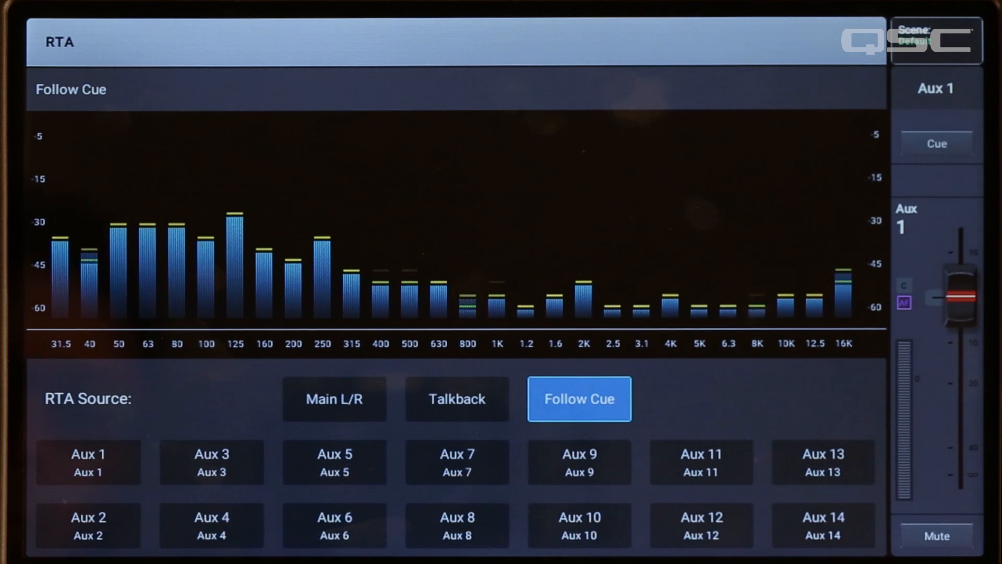
click(456, 399)
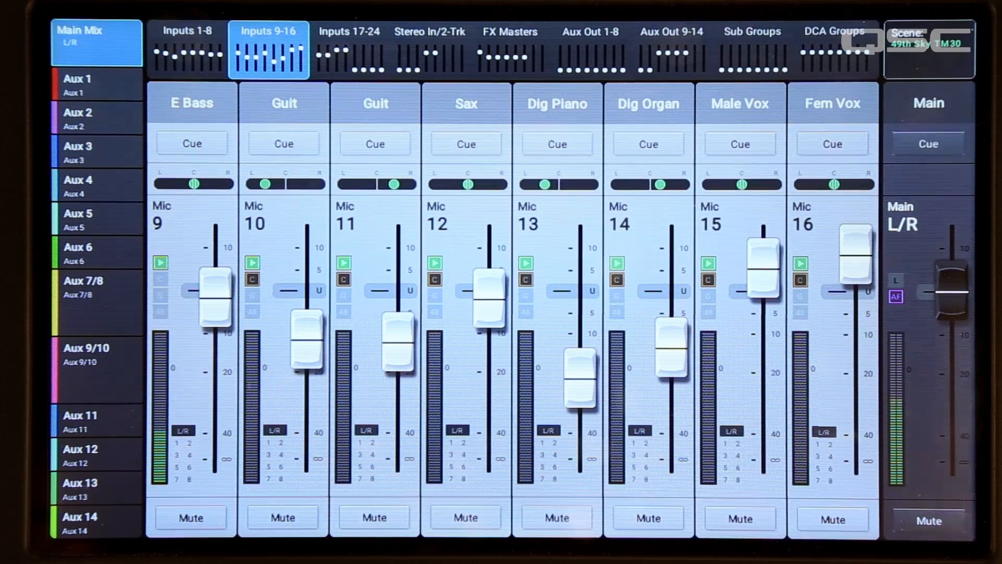
- Open the E Bass (input 9) EQ showing its live spectrum and 250 Hz cut
click(191, 103)
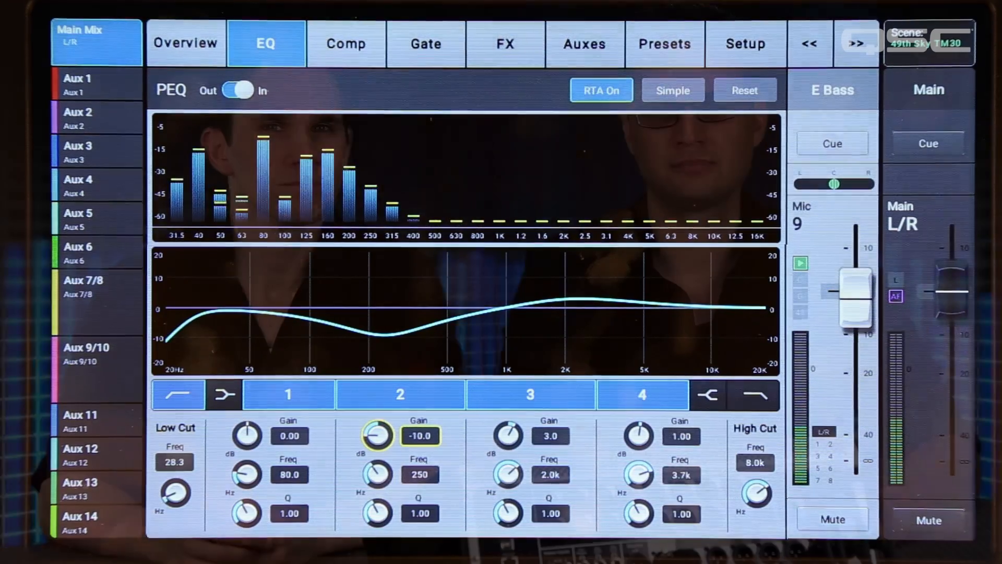
- Open the Guit (input 10) EQ with its 60.6 Hz low cut and mid boosts
click(600, 90)
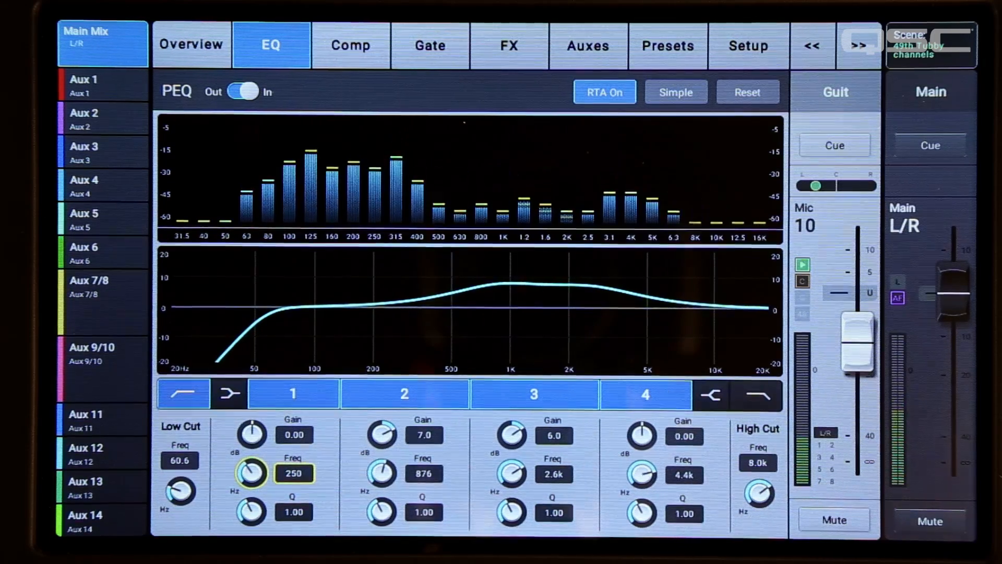
- Open the full-screen RTA and select Aux 1 as its source
click(185, 45)
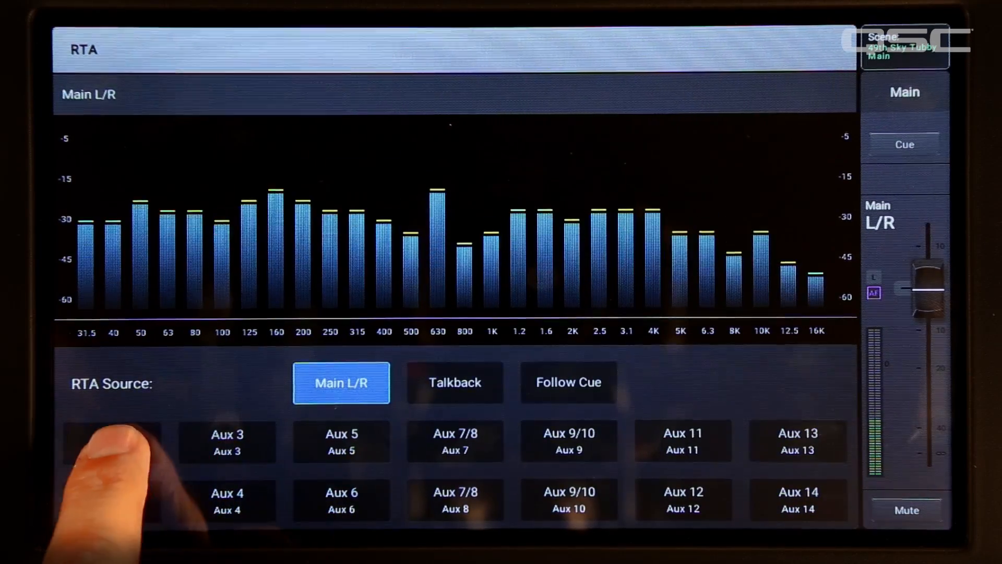
click(111, 443)
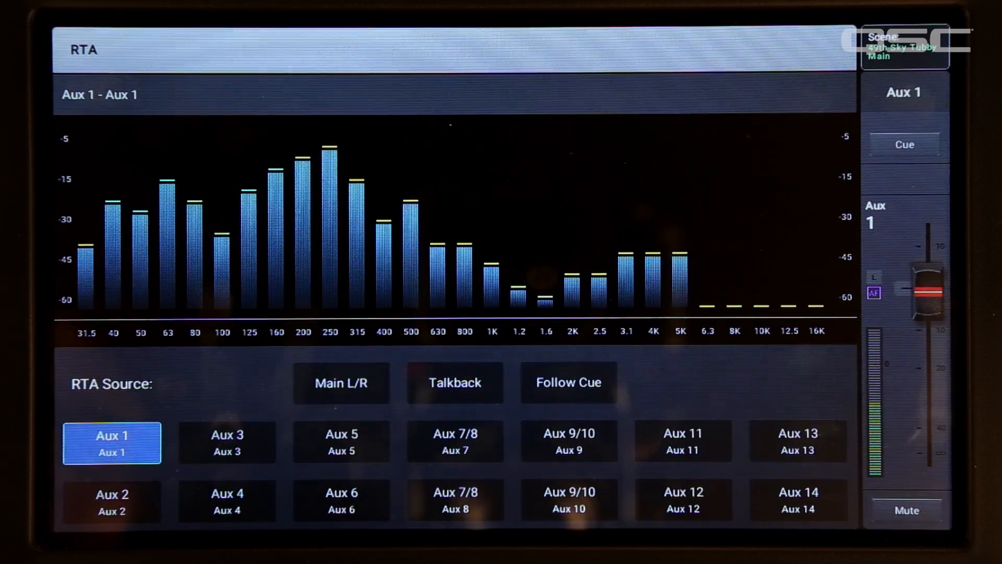